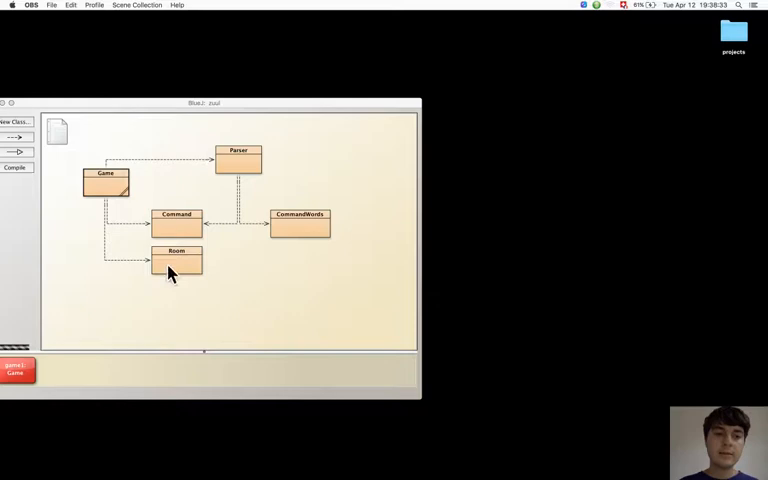
Step: Show the context menu for the Room class in the class diagram
right_click(177, 262)
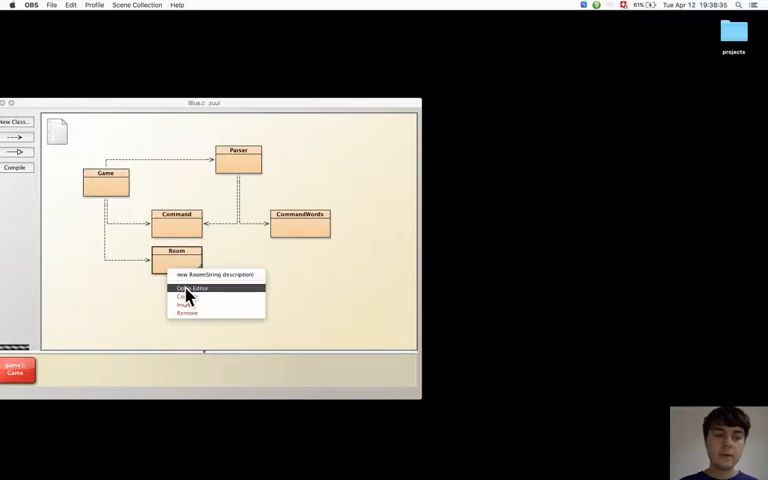
Step: Open Room's source and read through its exit fields, constructor and setExits method
left_click(191, 288)
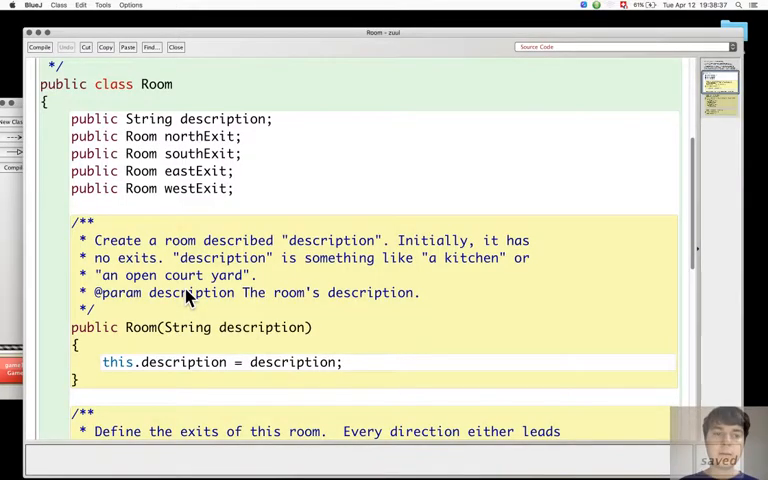
mouse_move(290, 110)
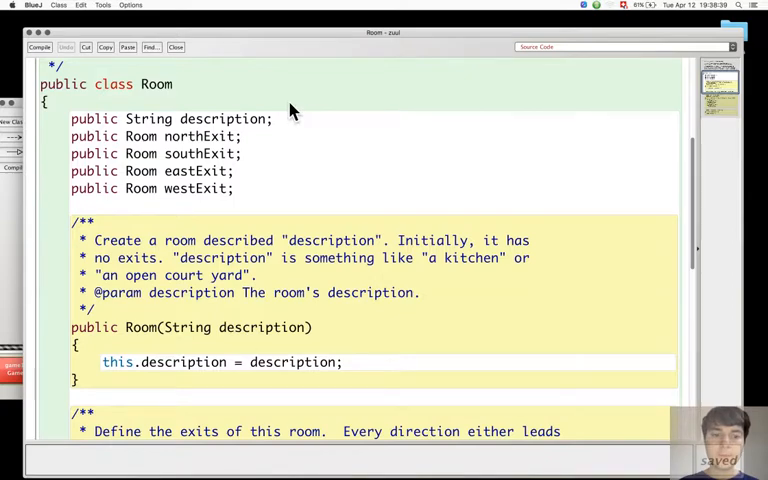
scroll("down", 3)
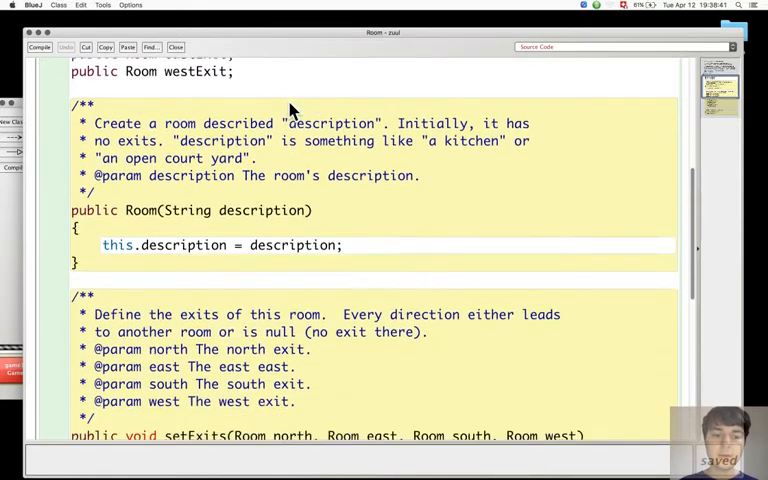
scroll("down", 3)
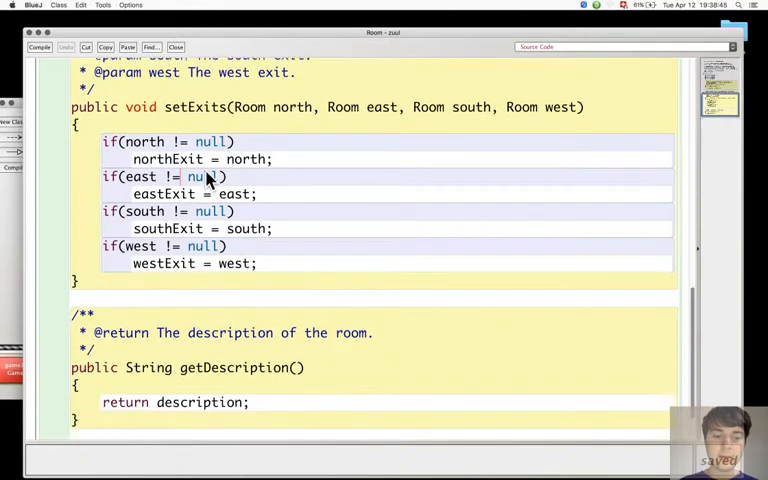
scroll("up", 3)
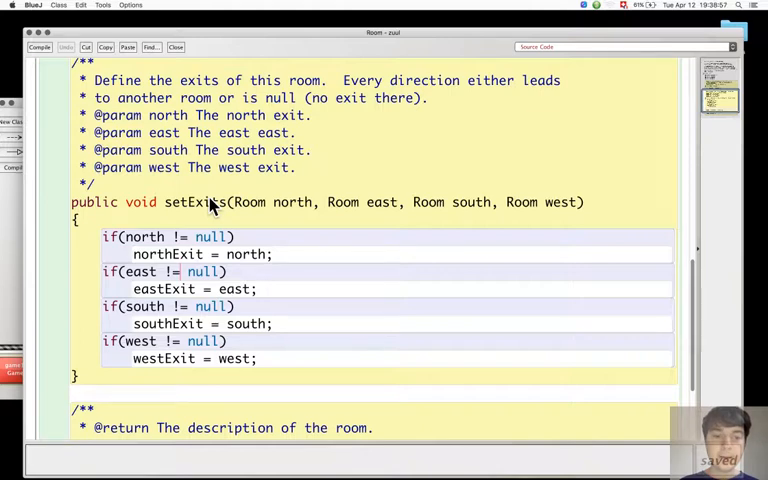
scroll("up", 3)
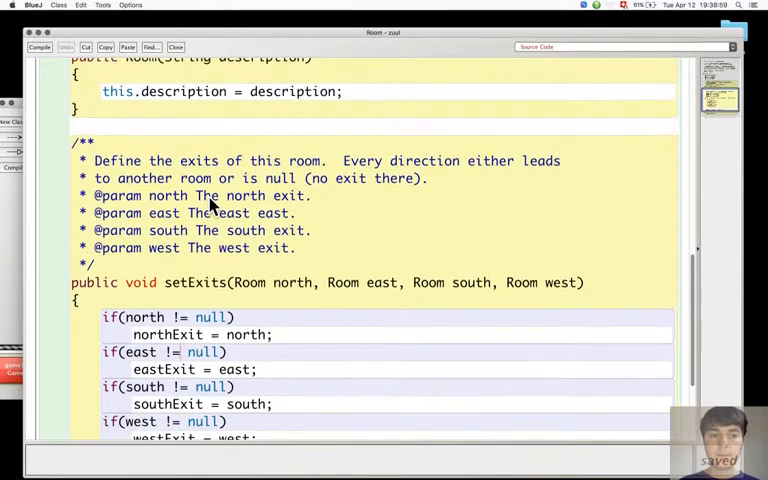
scroll("up", 3)
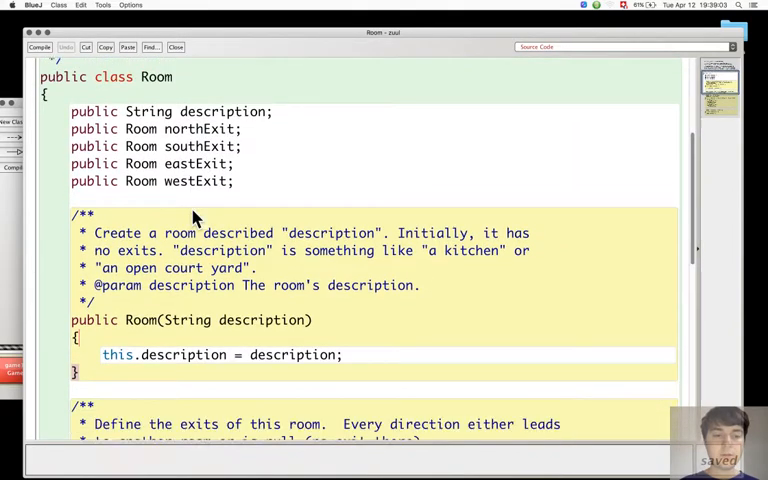
scroll("down", 3)
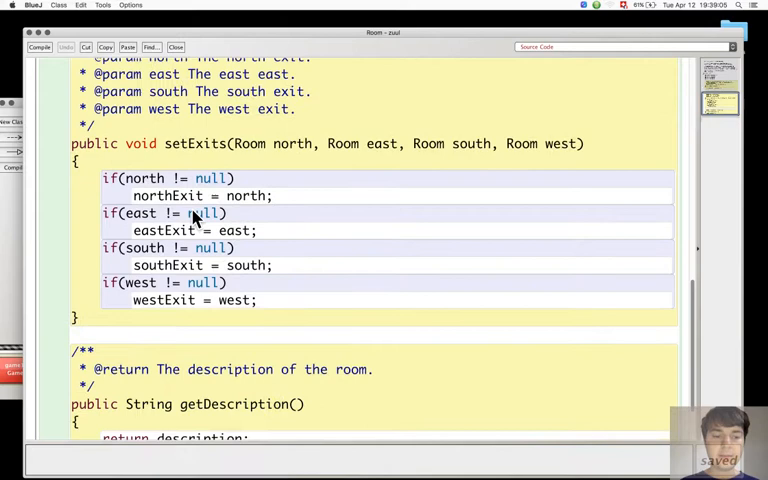
mouse_move(183, 162)
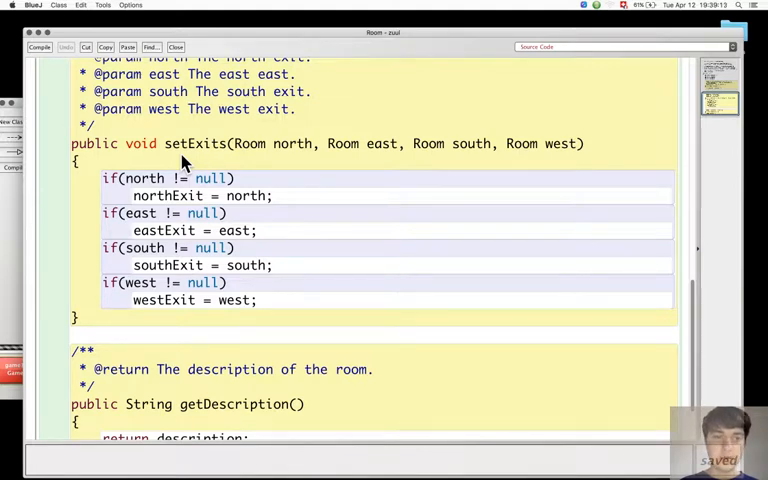
mouse_move(265, 158)
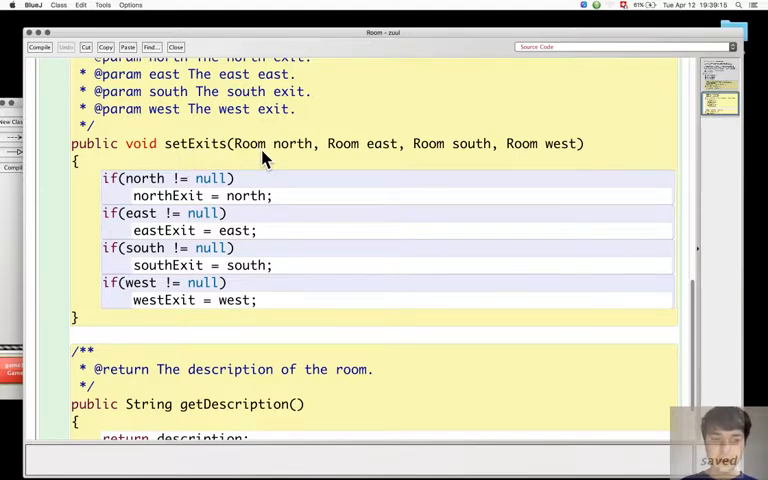
scroll("up", 3)
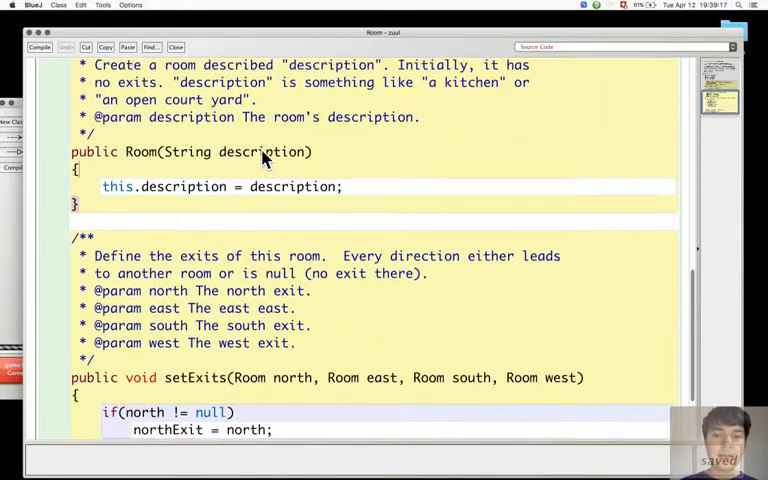
scroll("up", 3)
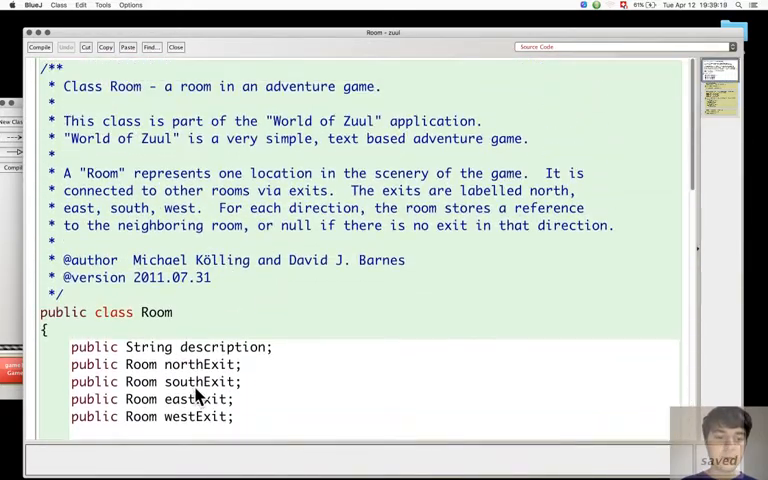
mouse_move(178, 350)
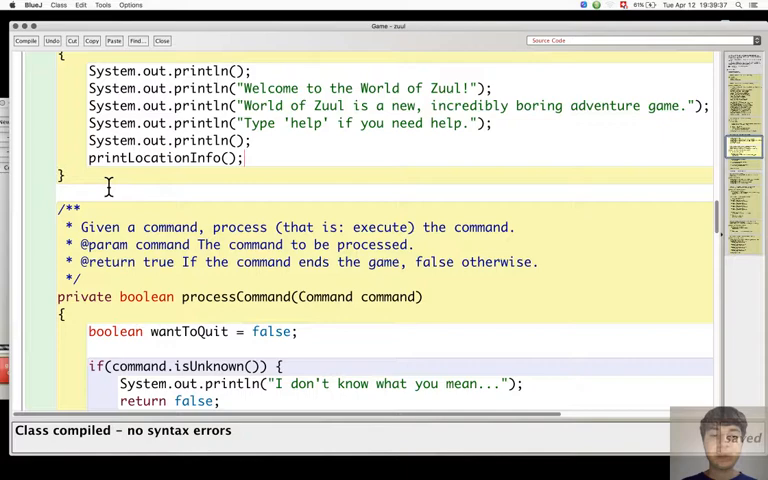
mouse_move(740, 224)
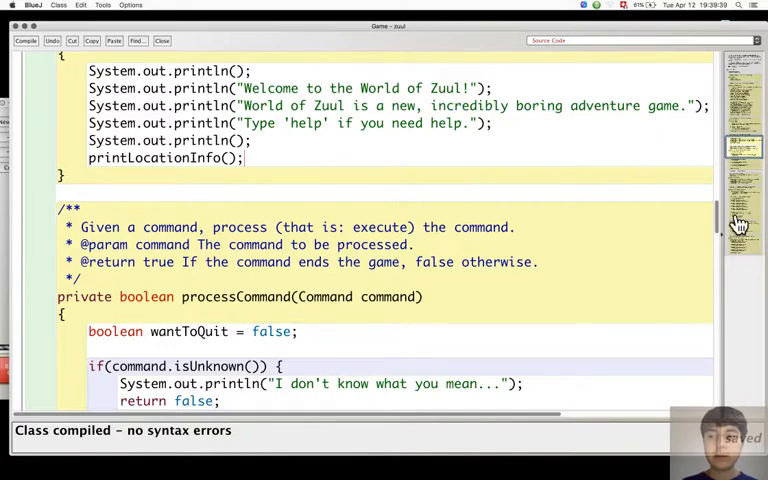
Step: Scroll the Game editor to goRoom and examine its north, east, south and west exit checks
scroll("up", 3)
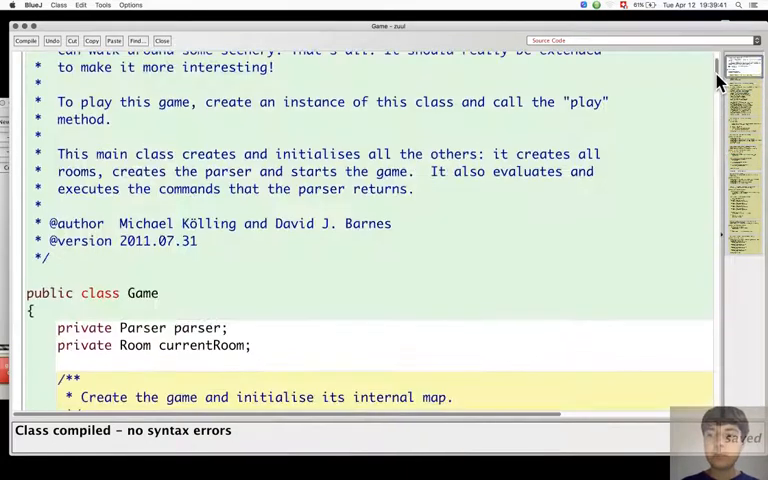
scroll("down", 3)
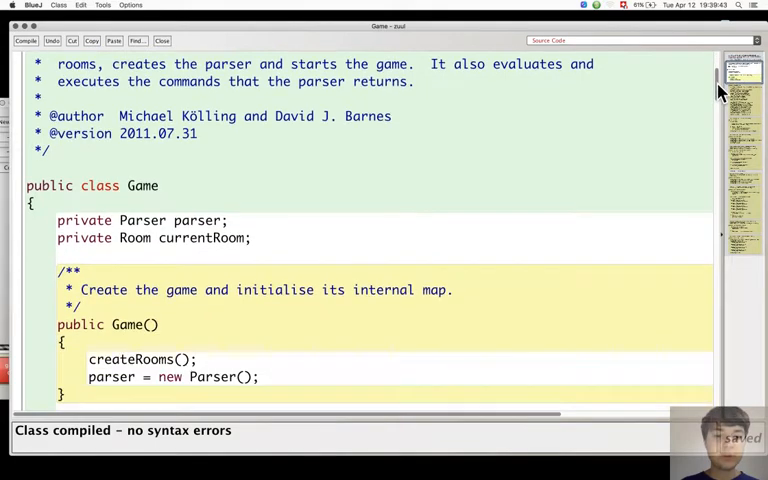
scroll("down", 3)
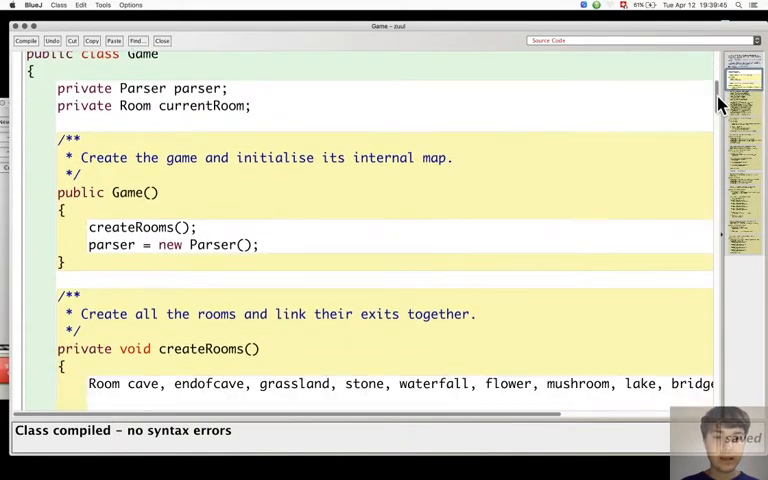
scroll("down", 3)
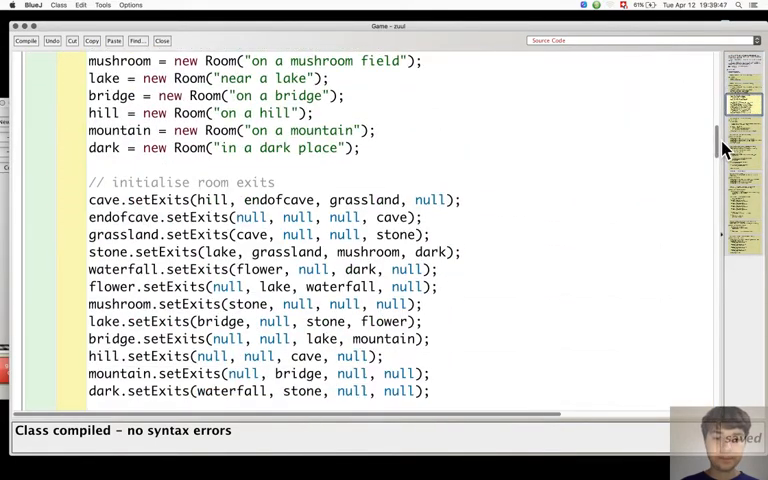
scroll("down", 3)
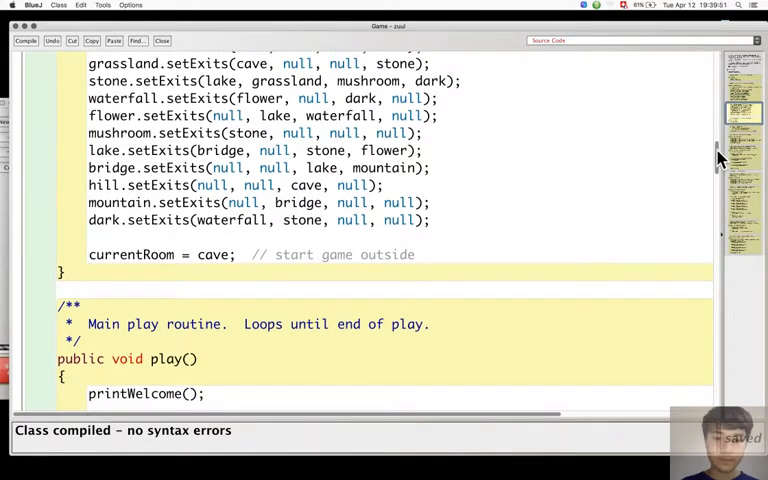
scroll("down", 3)
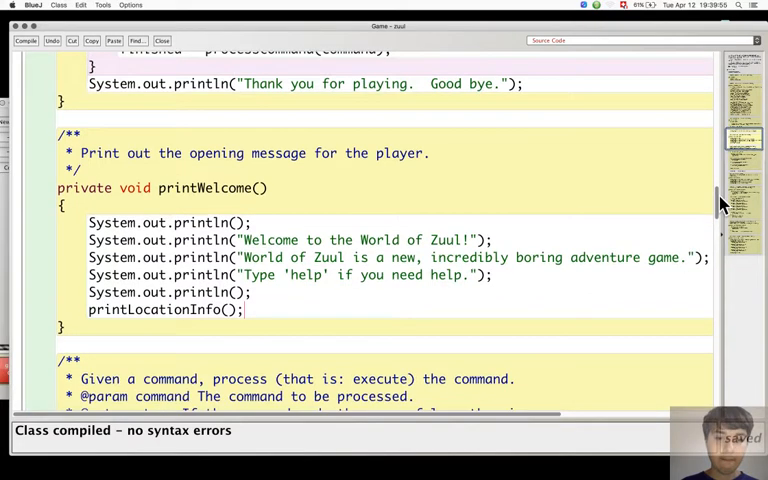
scroll("up", 3)
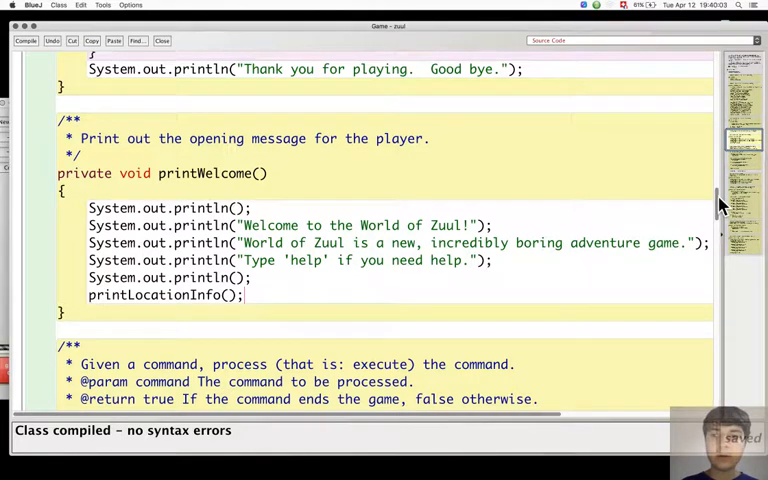
scroll("down", 3)
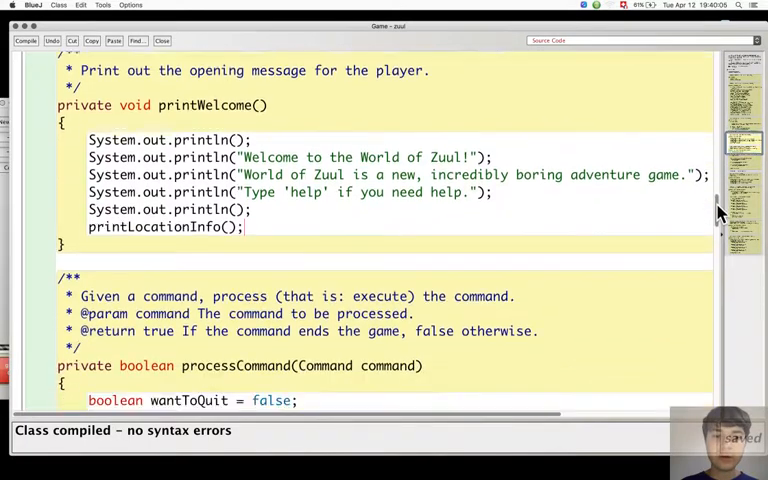
scroll("down", 3)
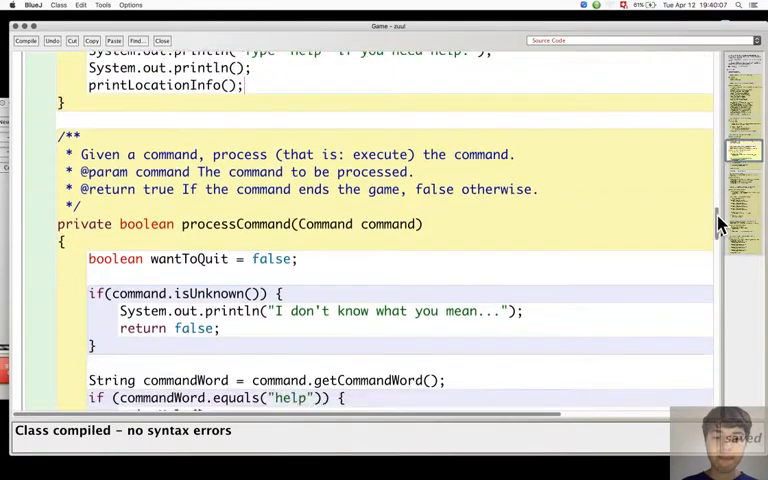
scroll("down", 3)
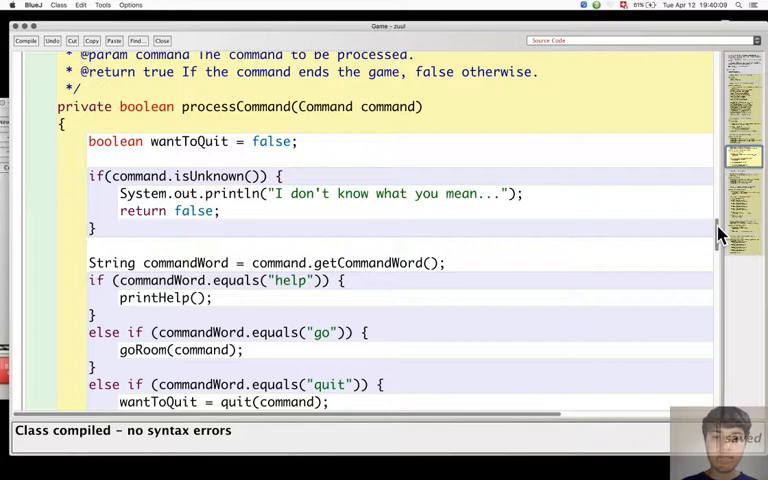
scroll("down", 3)
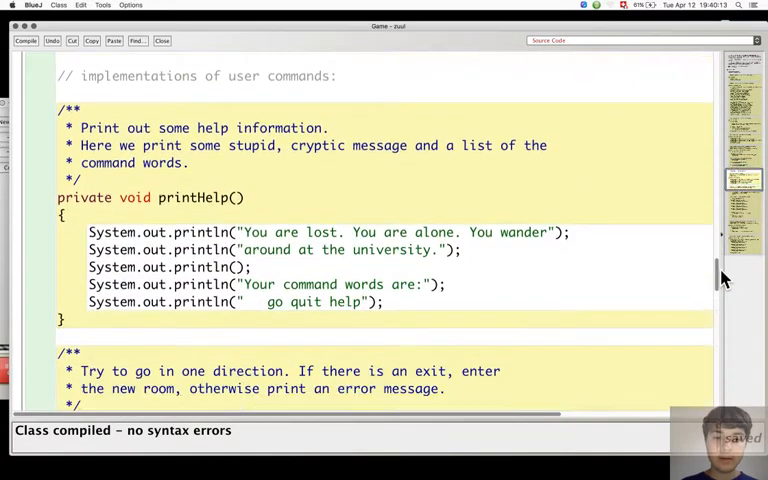
scroll("down", 3)
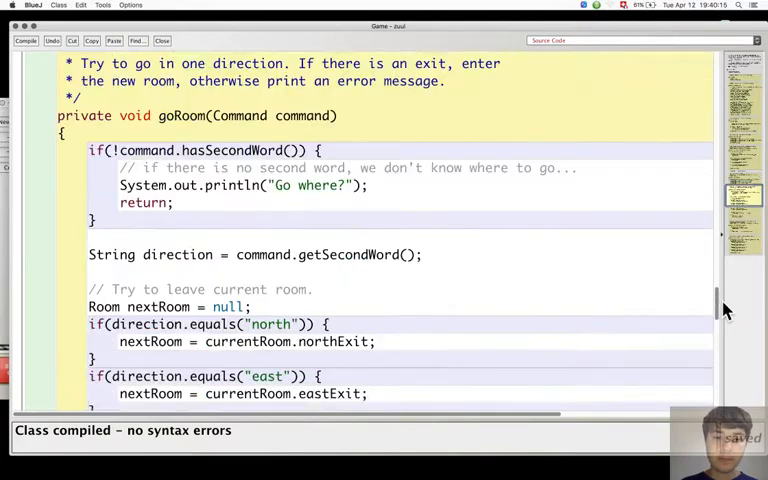
scroll("down", 3)
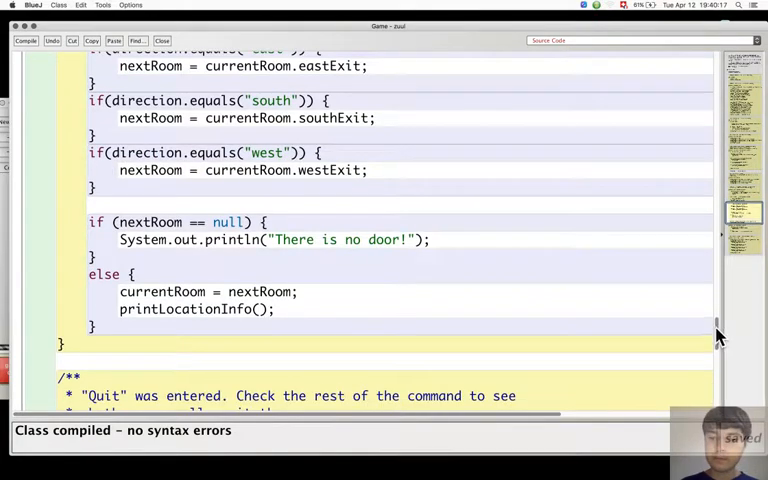
scroll("down", 3)
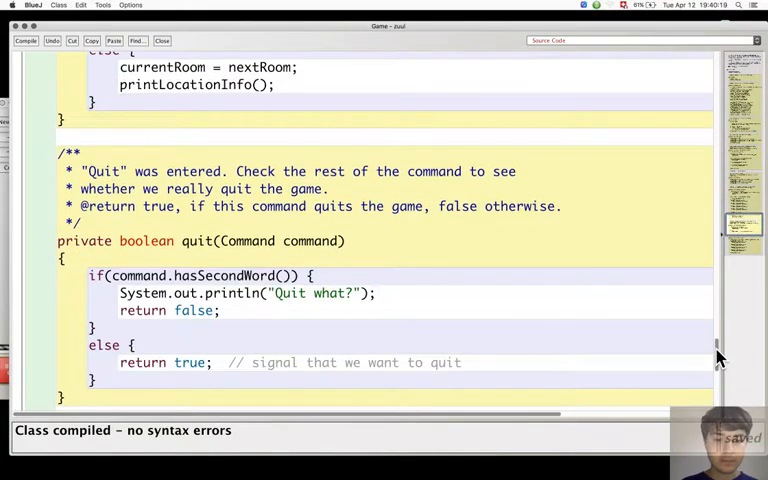
scroll("down", 3)
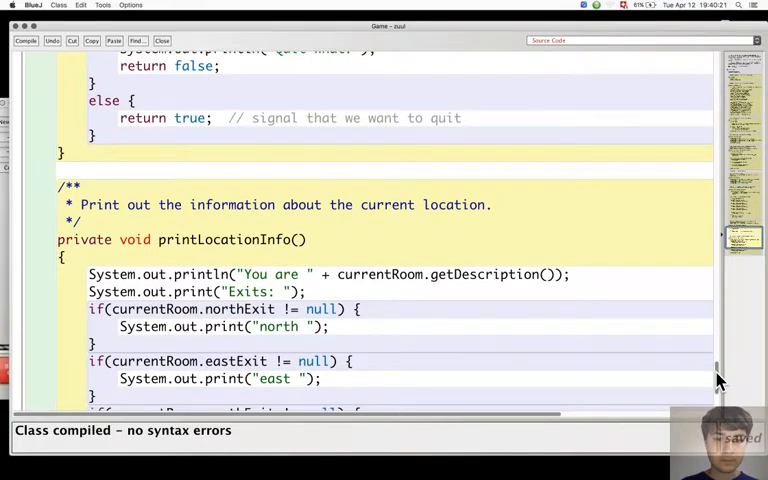
scroll("up", 3)
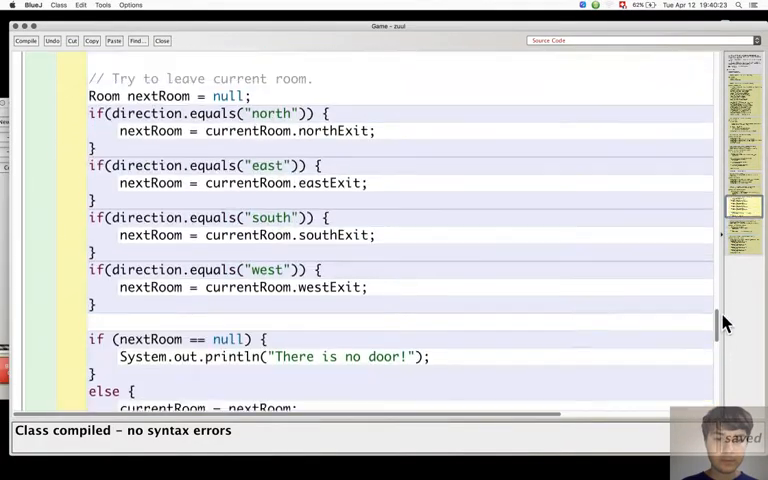
scroll("up", 3)
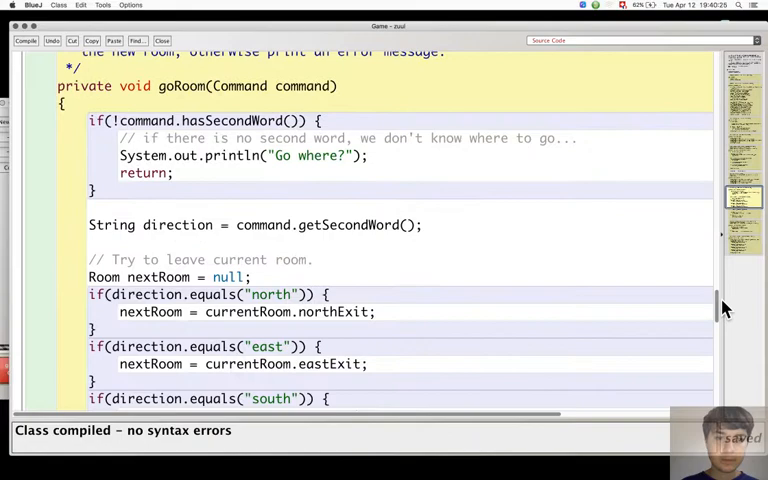
scroll("up", 3)
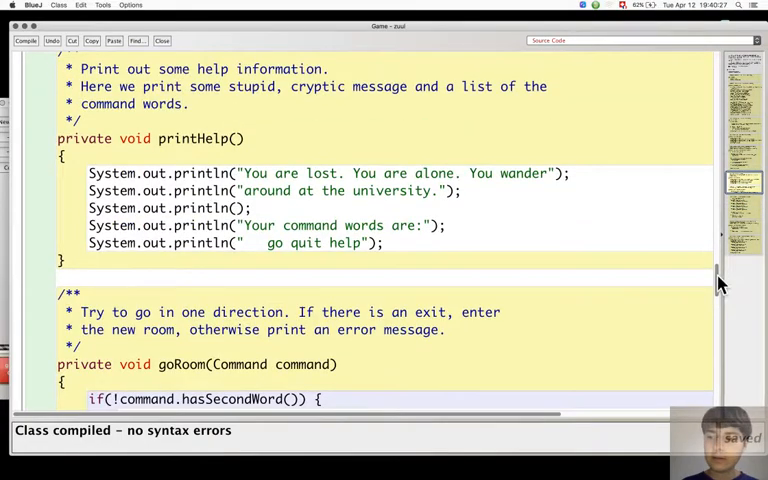
scroll("down", 3)
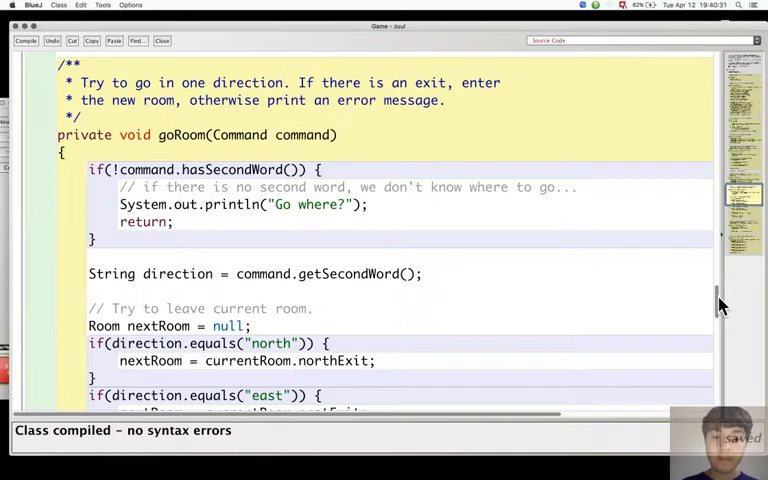
scroll("up", 3)
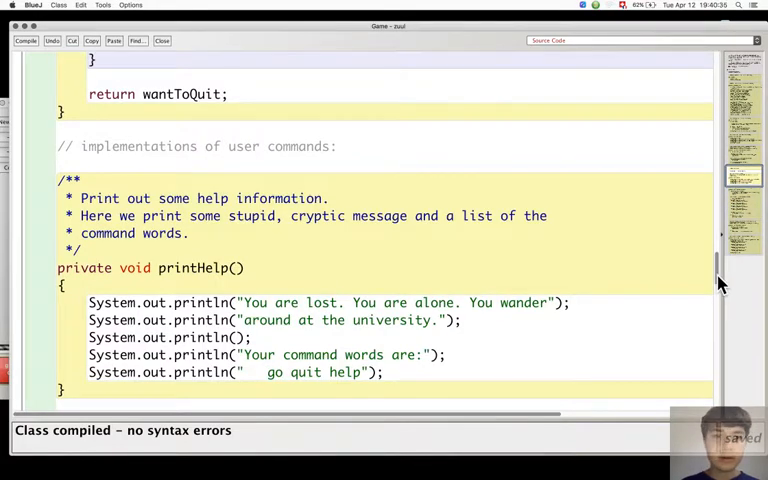
scroll("down", 3)
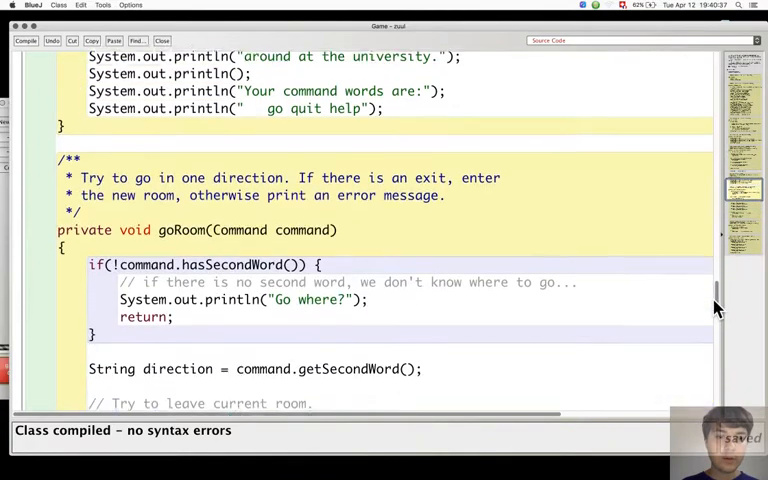
scroll("down", 3)
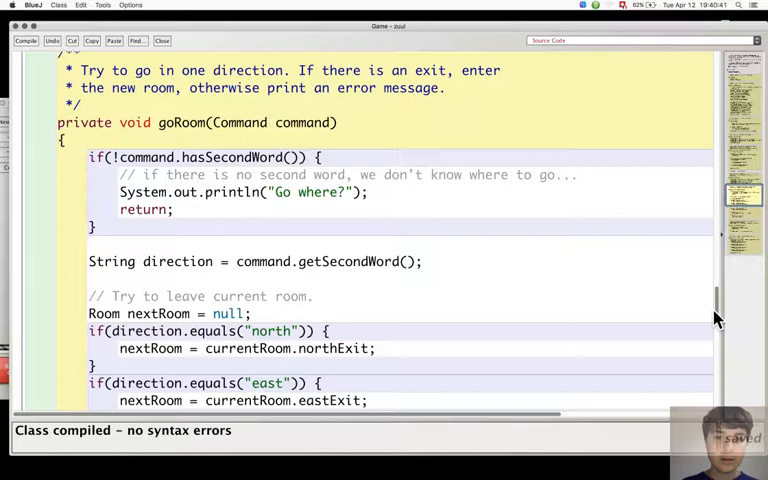
scroll("down", 3)
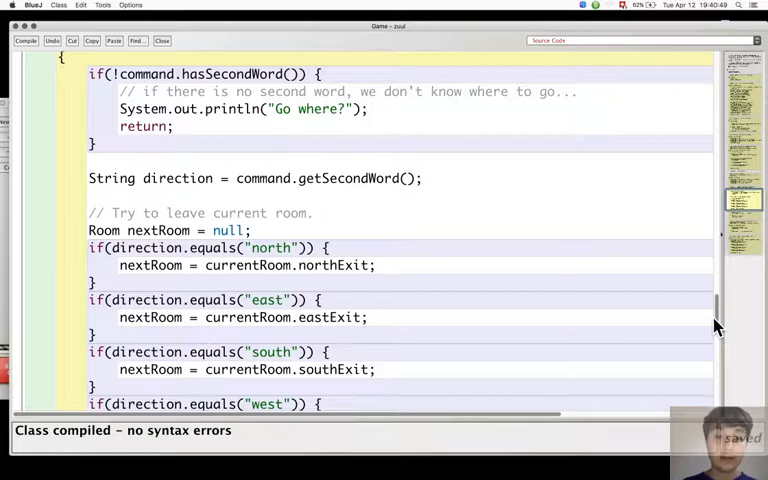
scroll("down", 3)
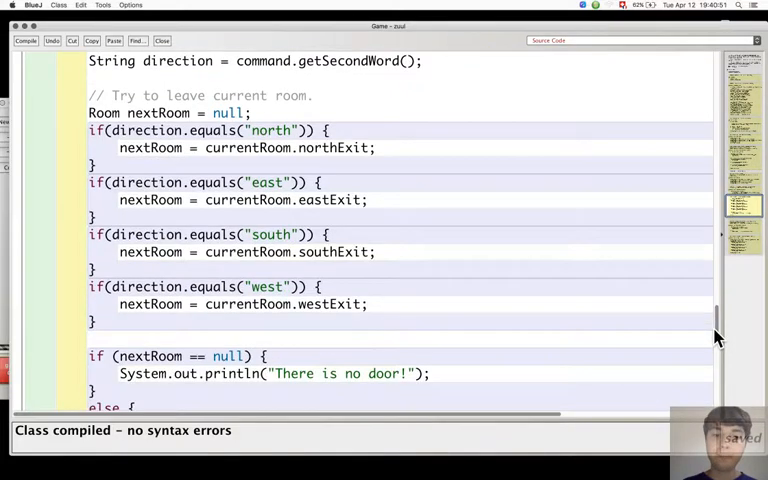
scroll("down", 3)
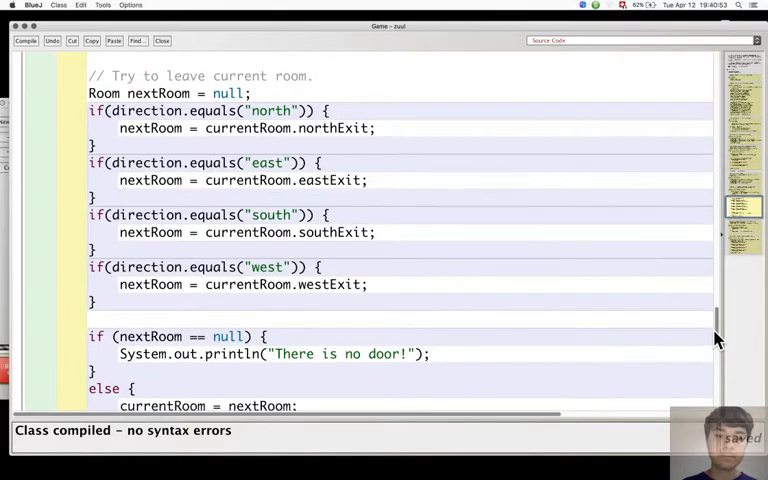
scroll("down", 3)
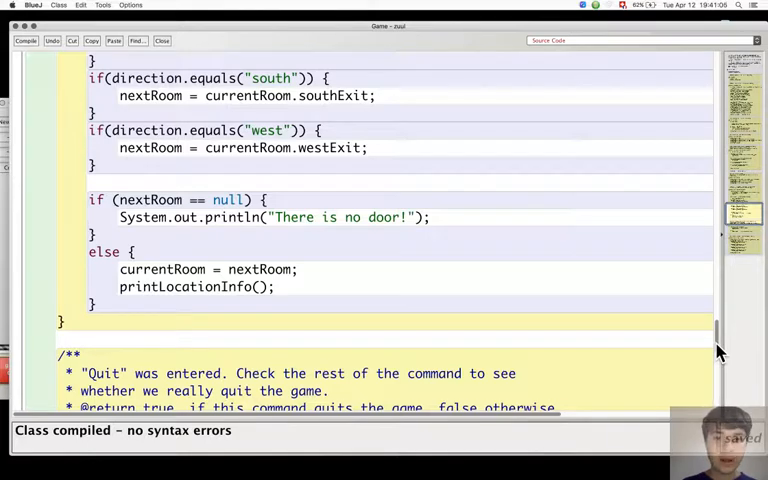
scroll("up", 3)
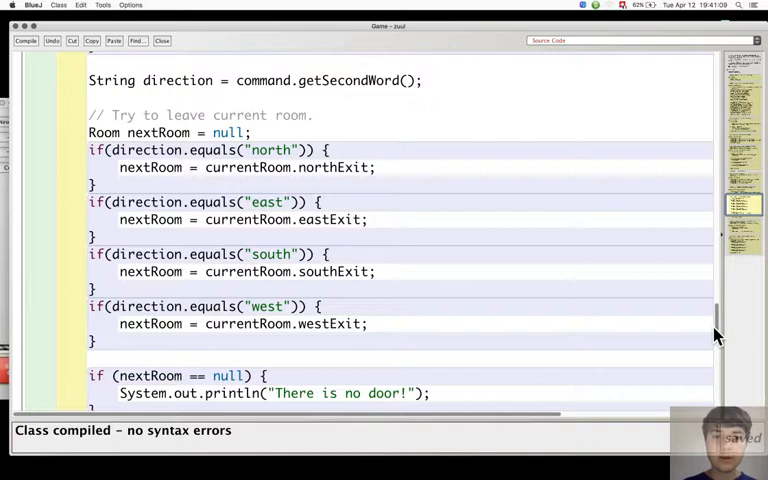
scroll("up", 3)
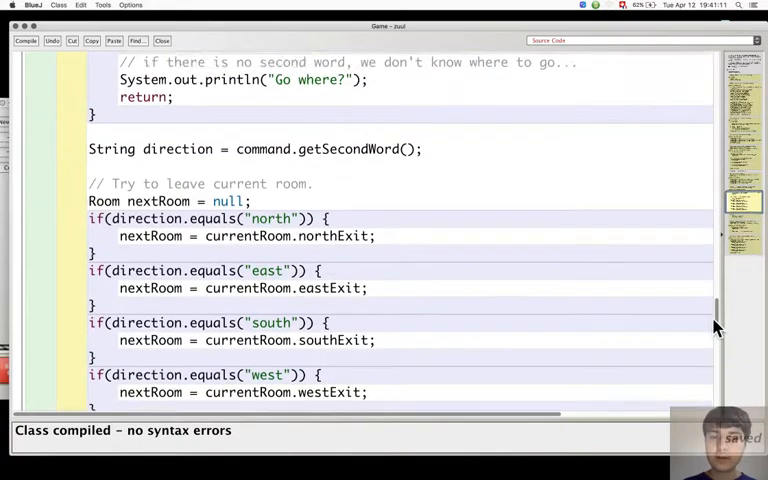
Step: Scan Game upward through play, createRooms and the constructor to the fields, then return to processCommand
scroll("up", 3)
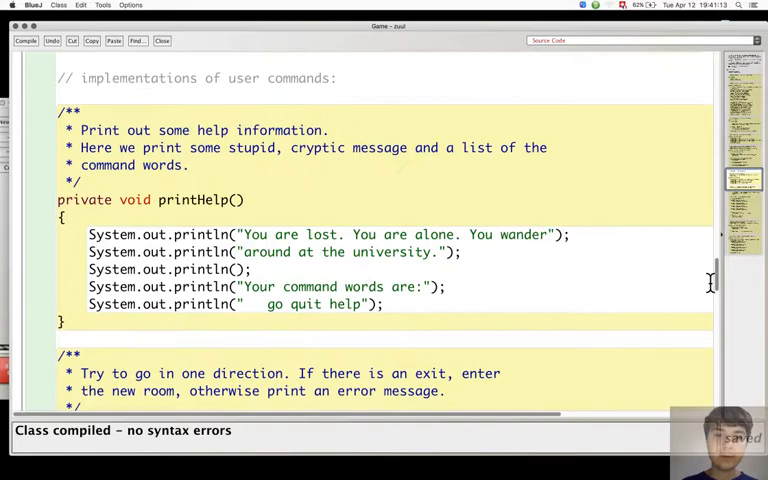
scroll("up", 3)
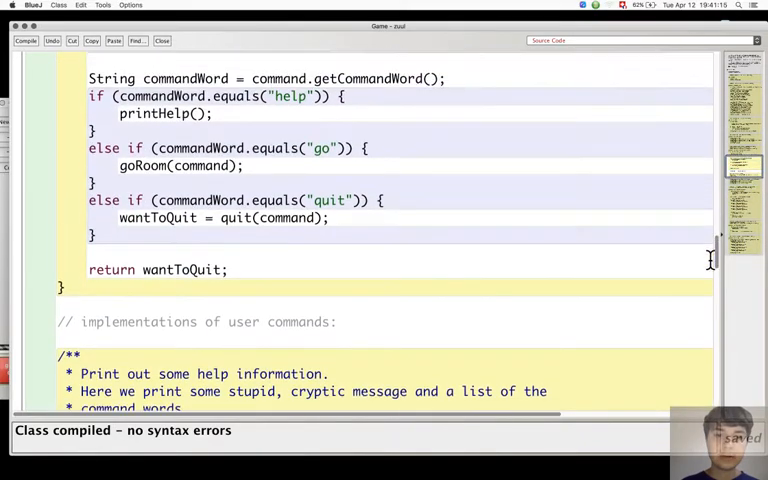
scroll("up", 3)
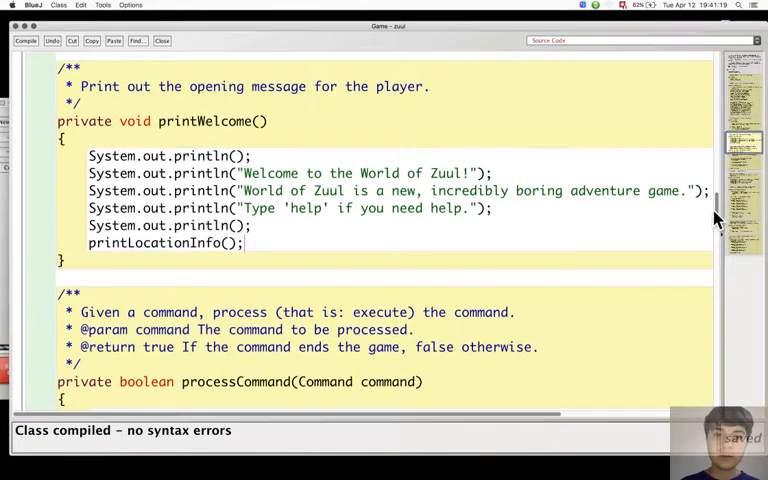
scroll("up", 3)
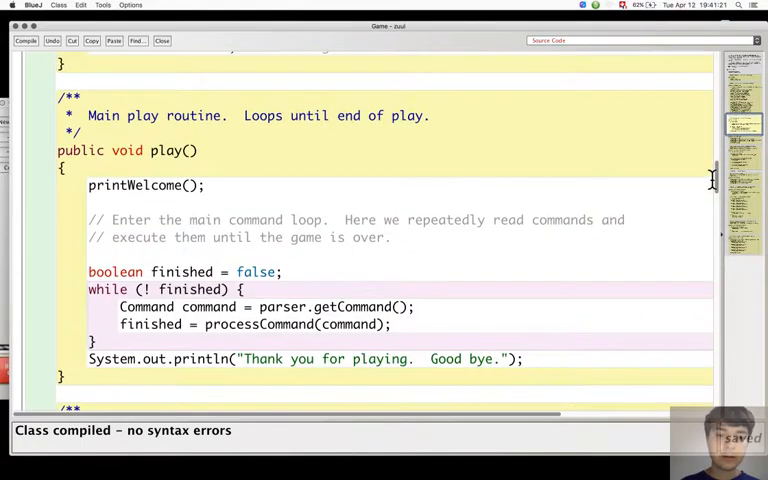
scroll("up", 3)
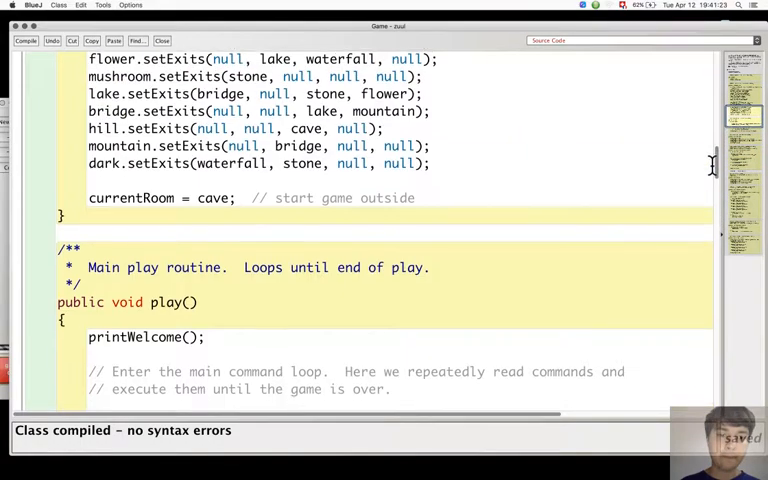
scroll("down", 3)
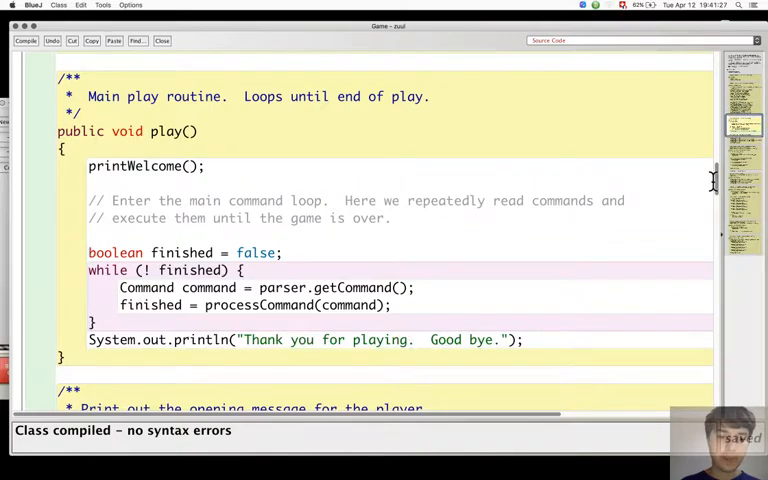
scroll("up", 3)
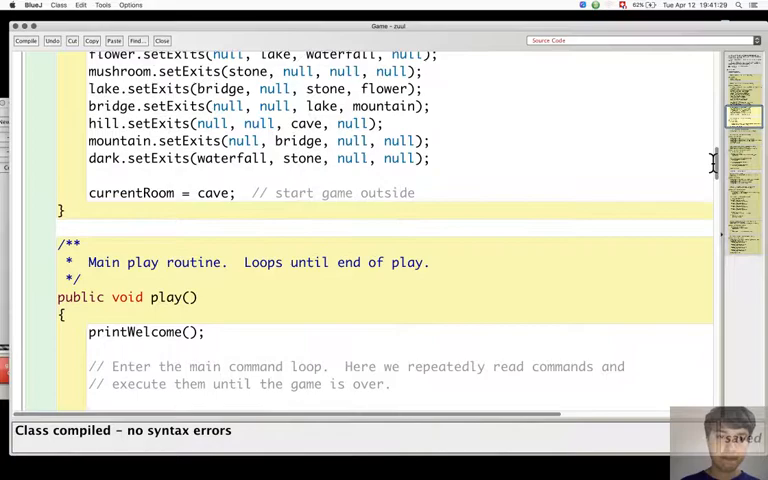
scroll("up", 3)
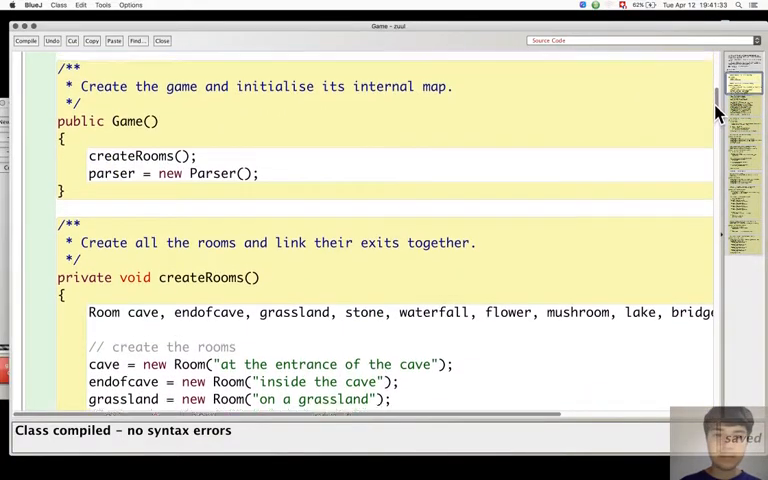
scroll("up", 3)
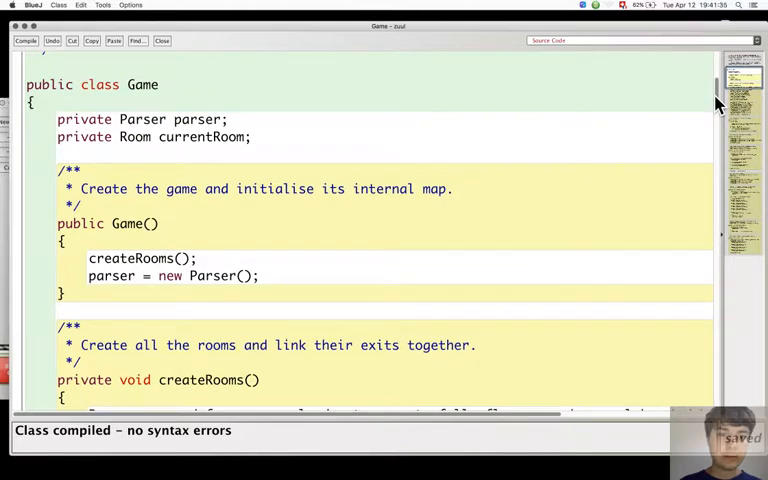
double_click(203, 137)
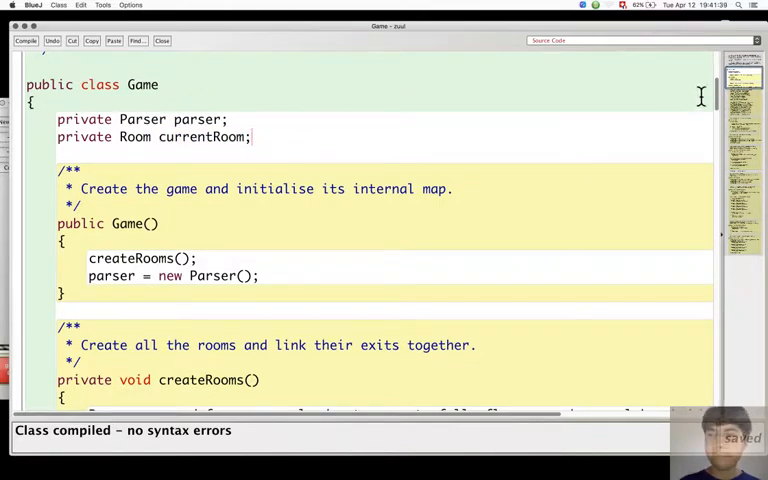
scroll("down", 3)
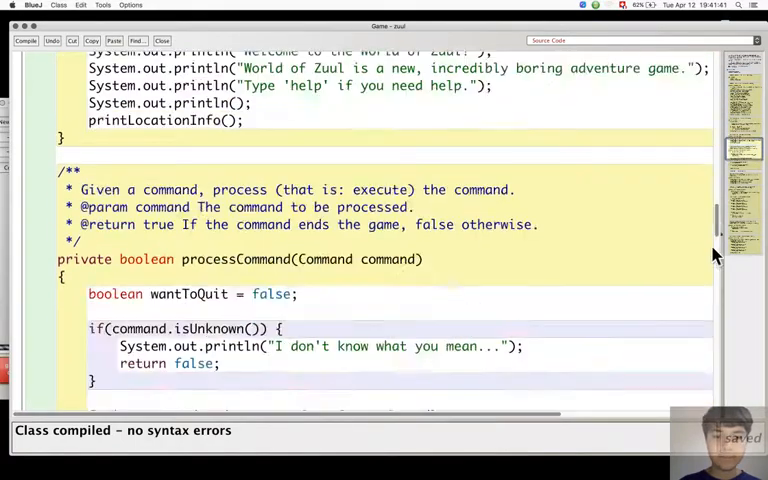
Step: Scroll past goRoom and quit to printLocationInfo's four per-direction exit checks
scroll("down", 3)
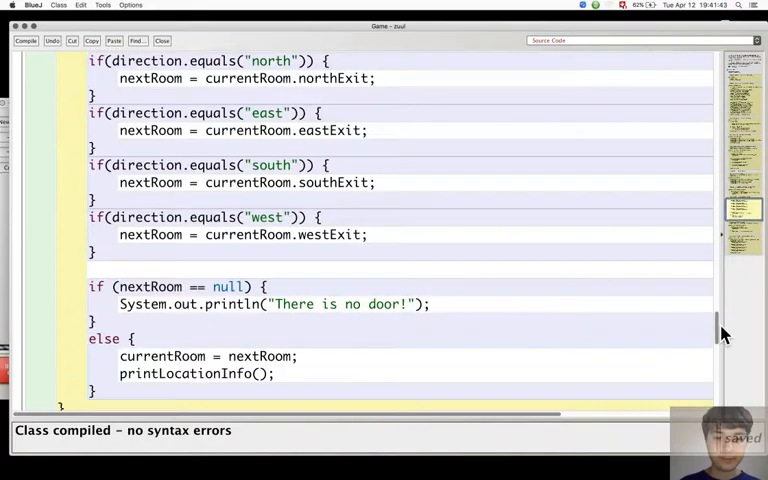
scroll("down", 3)
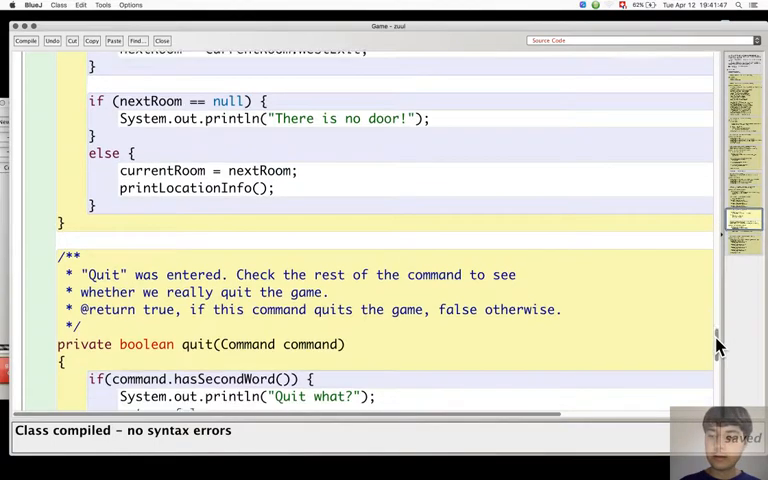
scroll("down", 3)
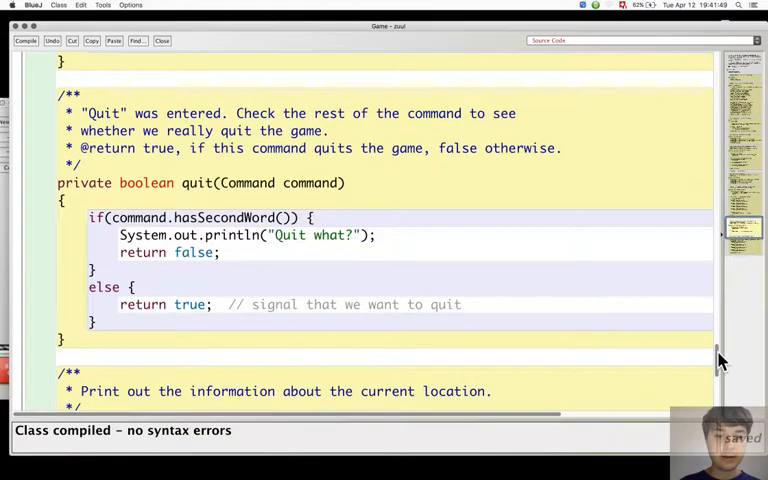
scroll("down", 3)
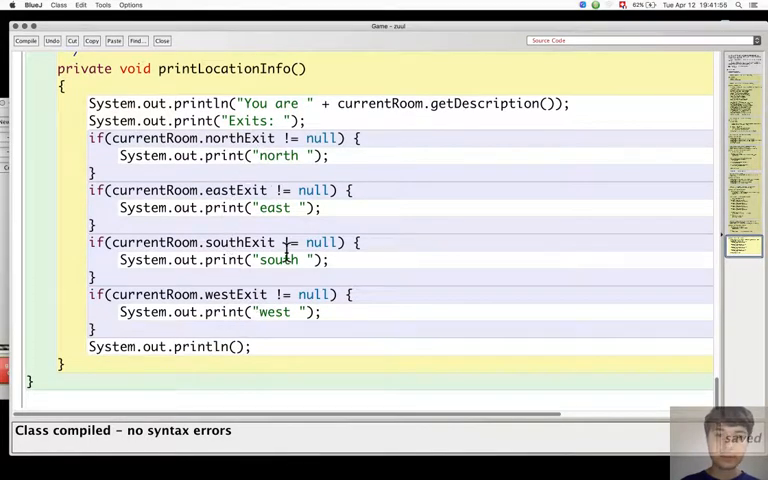
mouse_move(636, 332)
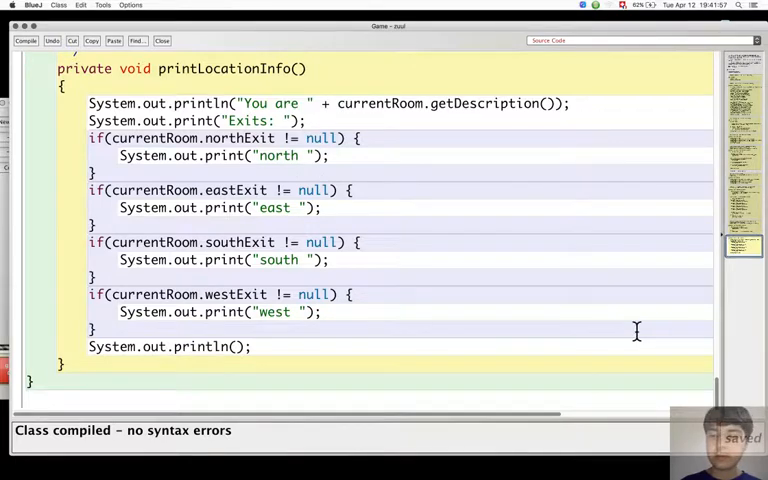
mouse_move(375, 172)
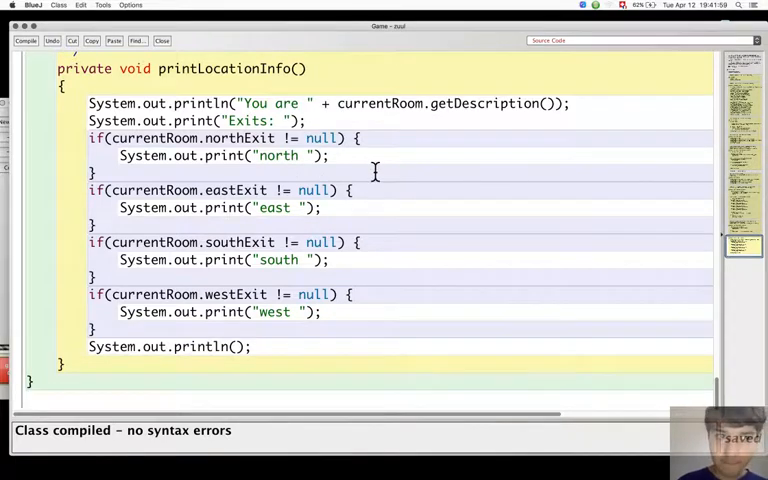